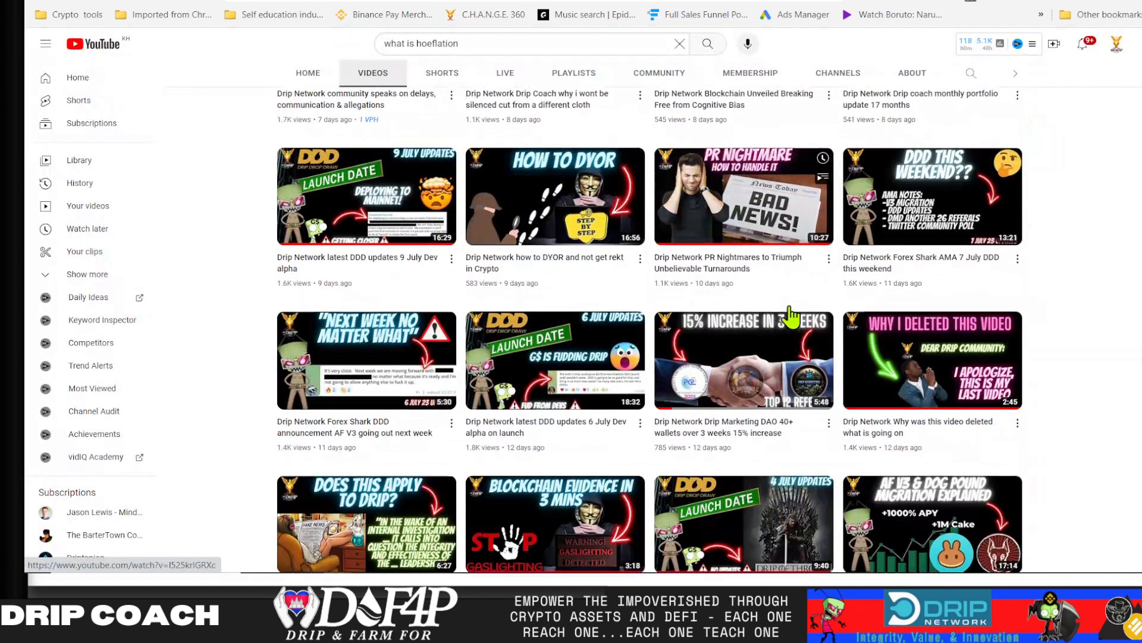
scroll("down", 3)
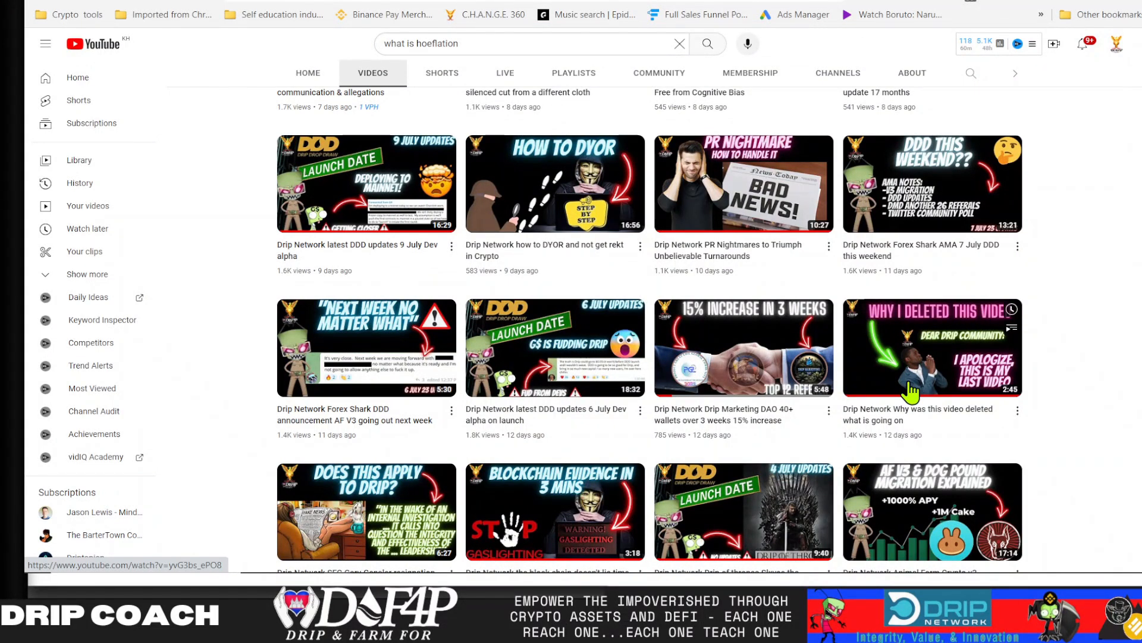
mouse_move(863, 390)
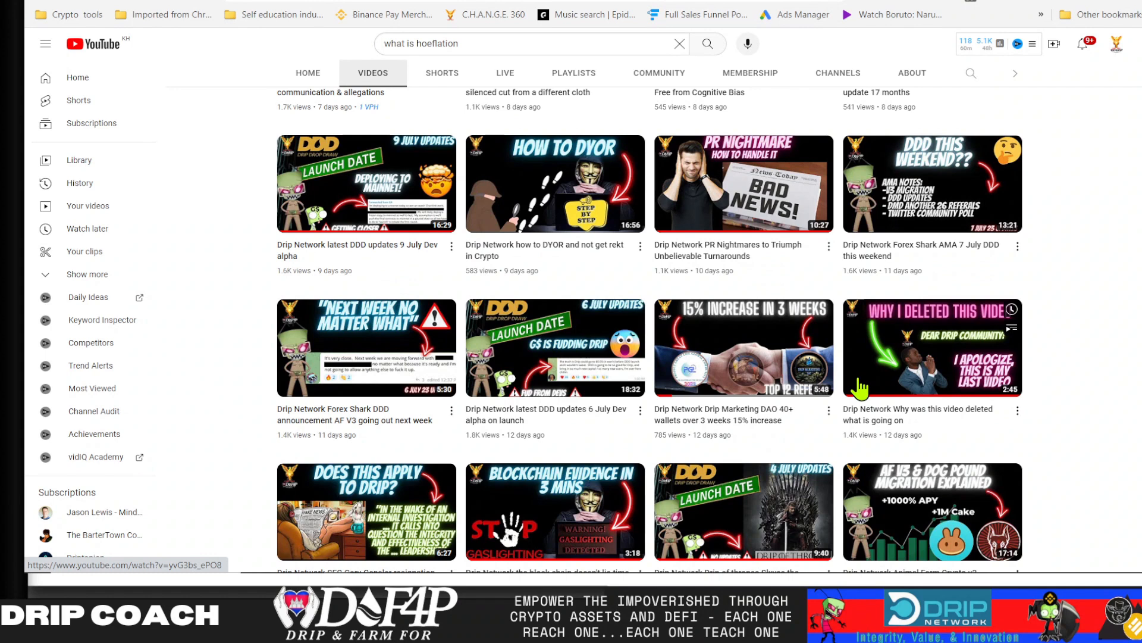
mouse_move(705, 304)
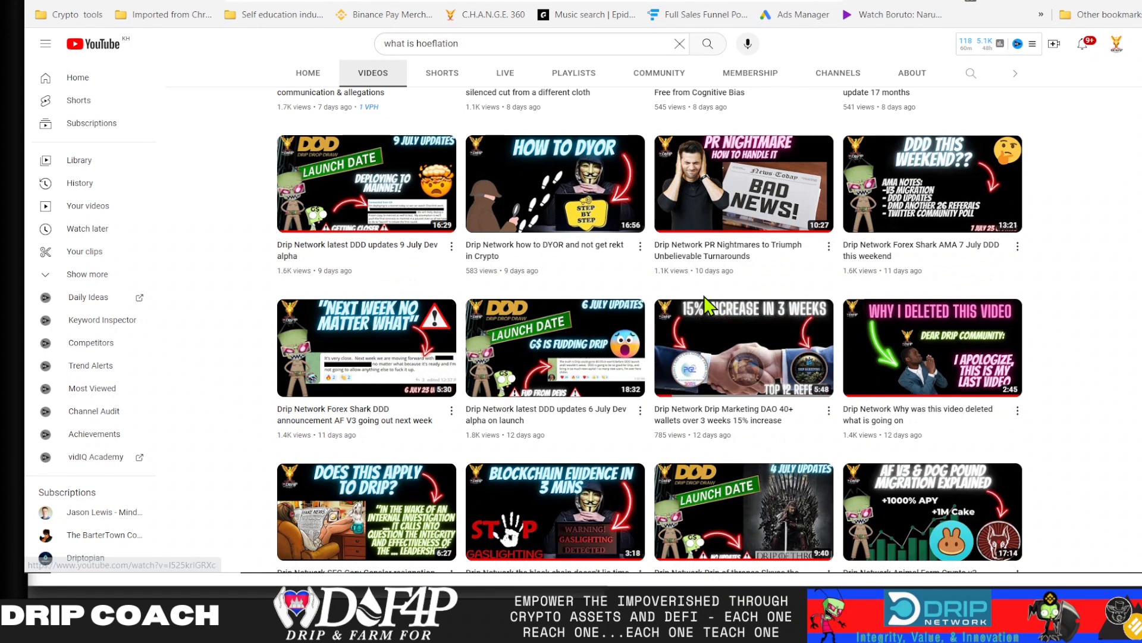